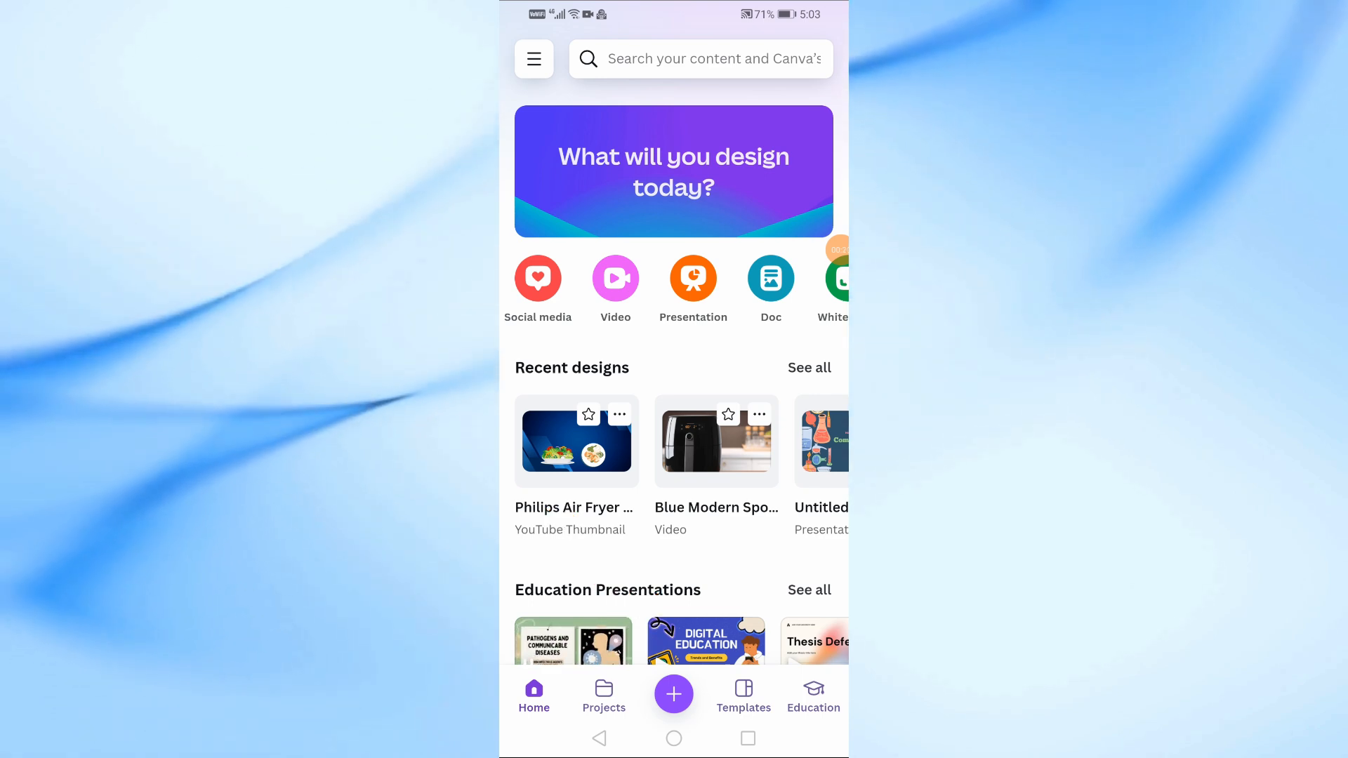
Start a new design with custom dimensions from the home screen's + button.
click(673, 693)
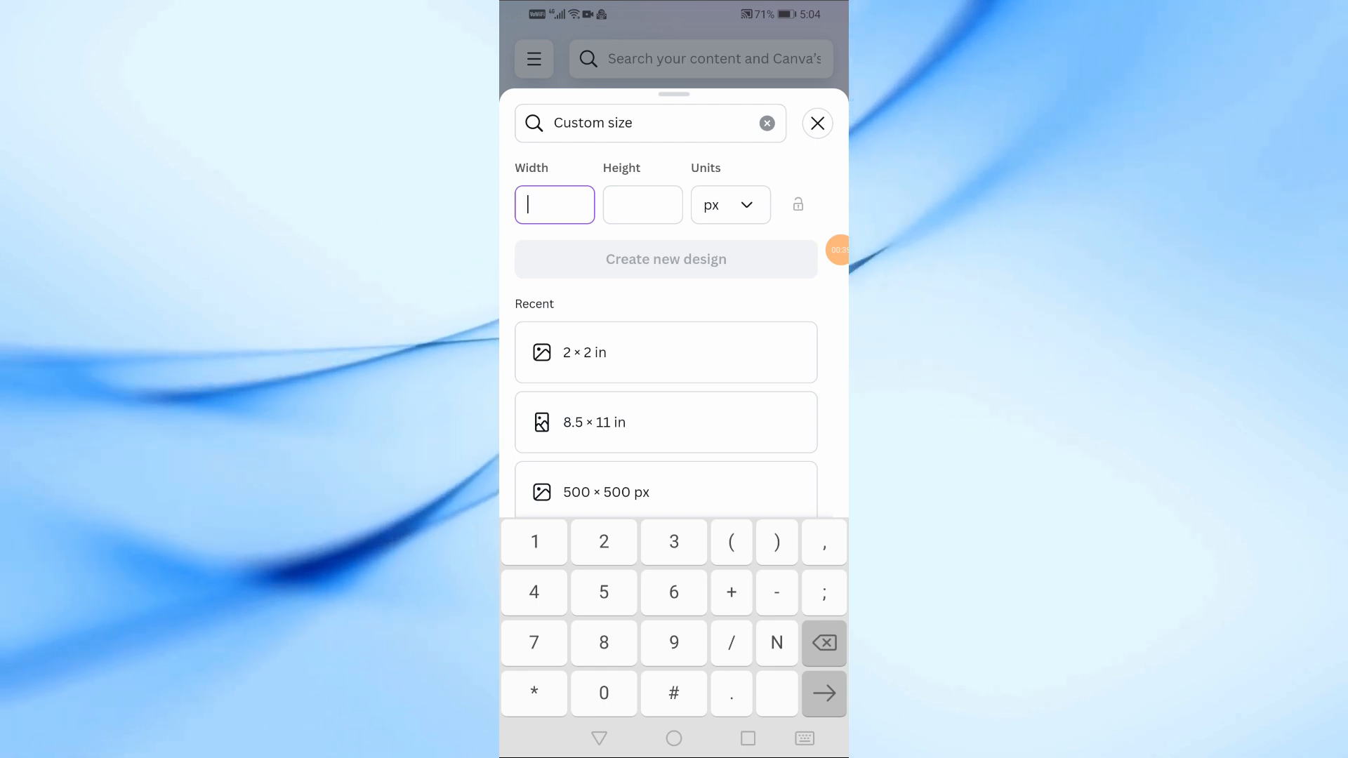
Create a blank design 2 in wide by 2 in high, using inches as units.
click(728, 204)
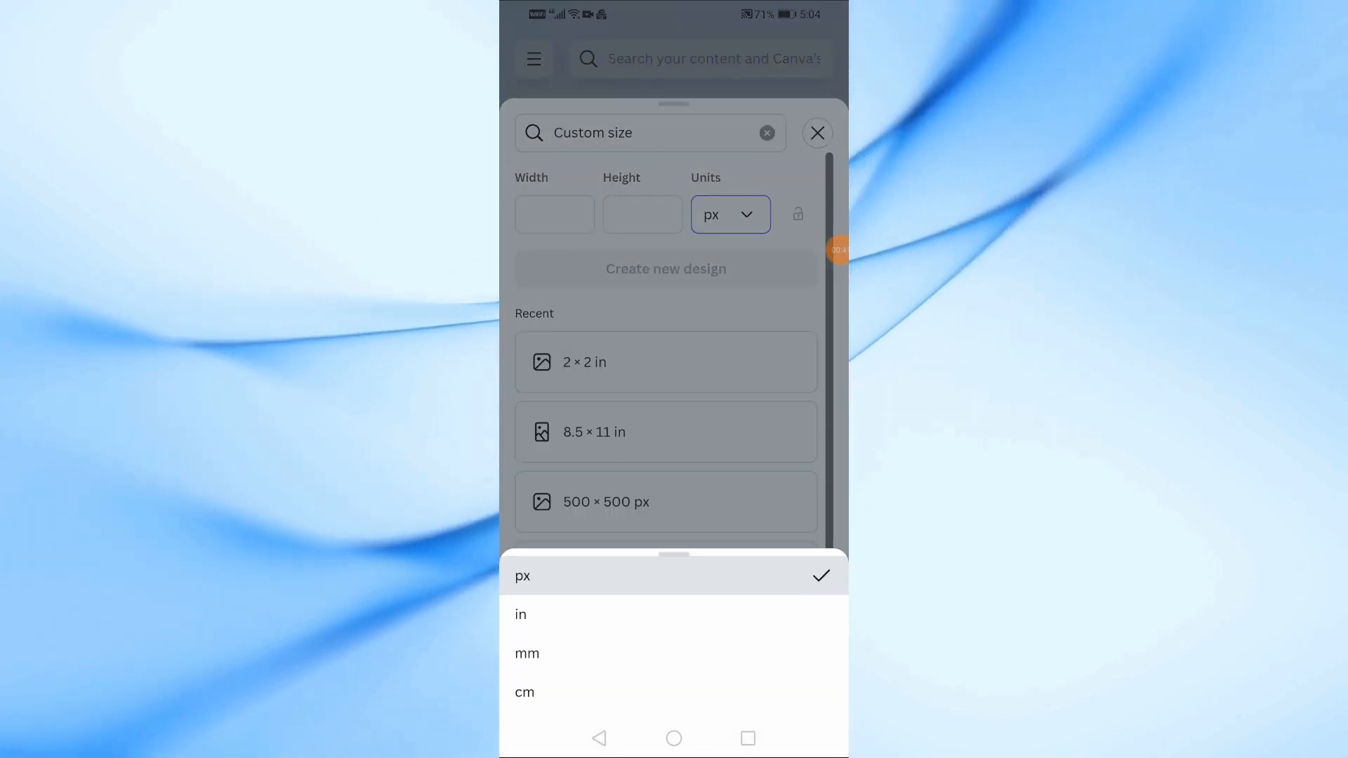
click(520, 614)
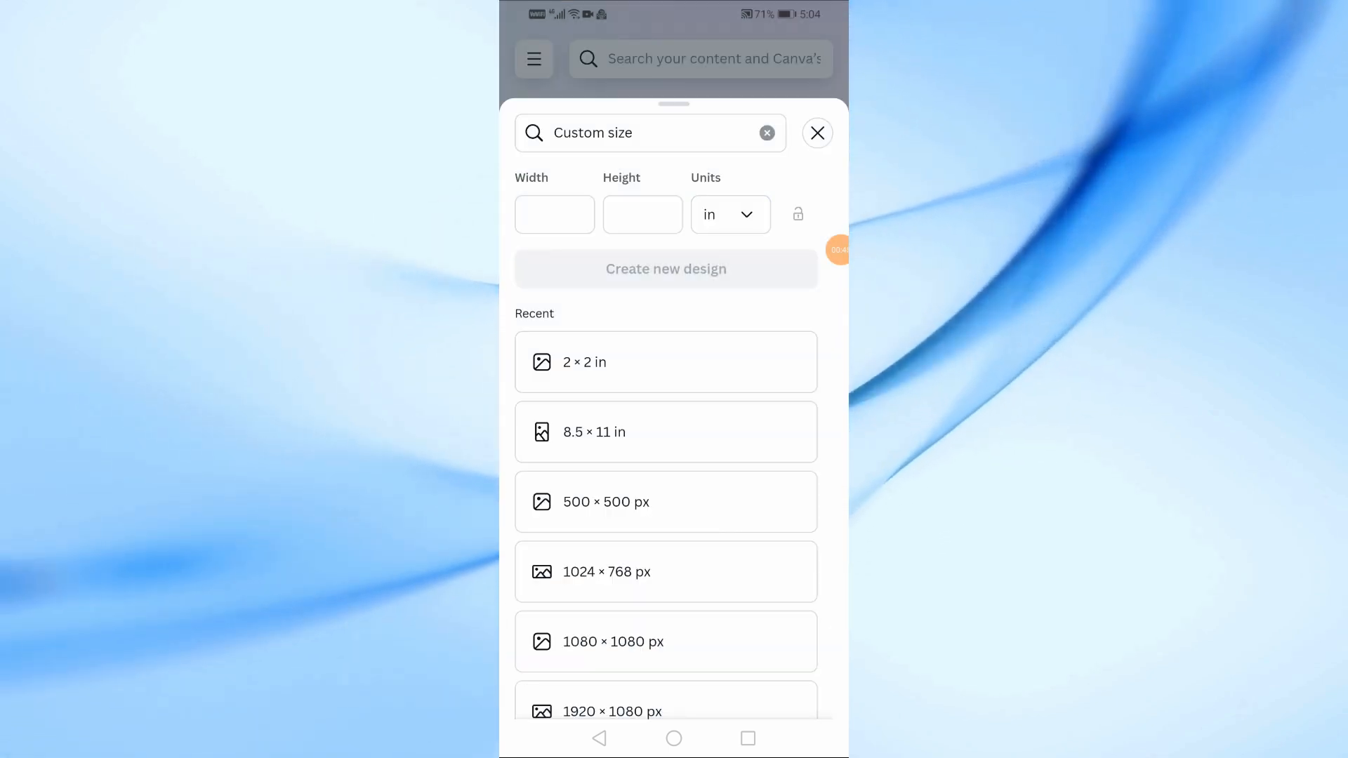
click(554, 215)
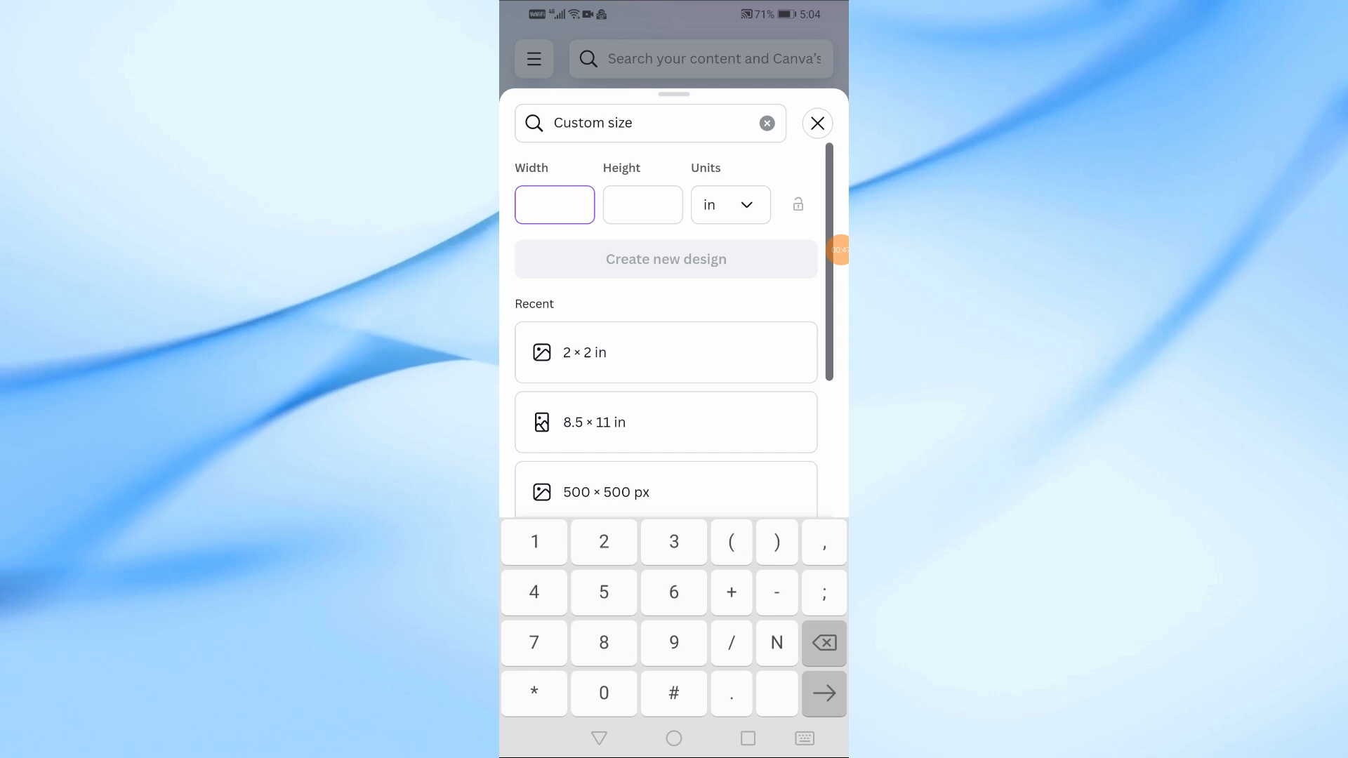
text(2)
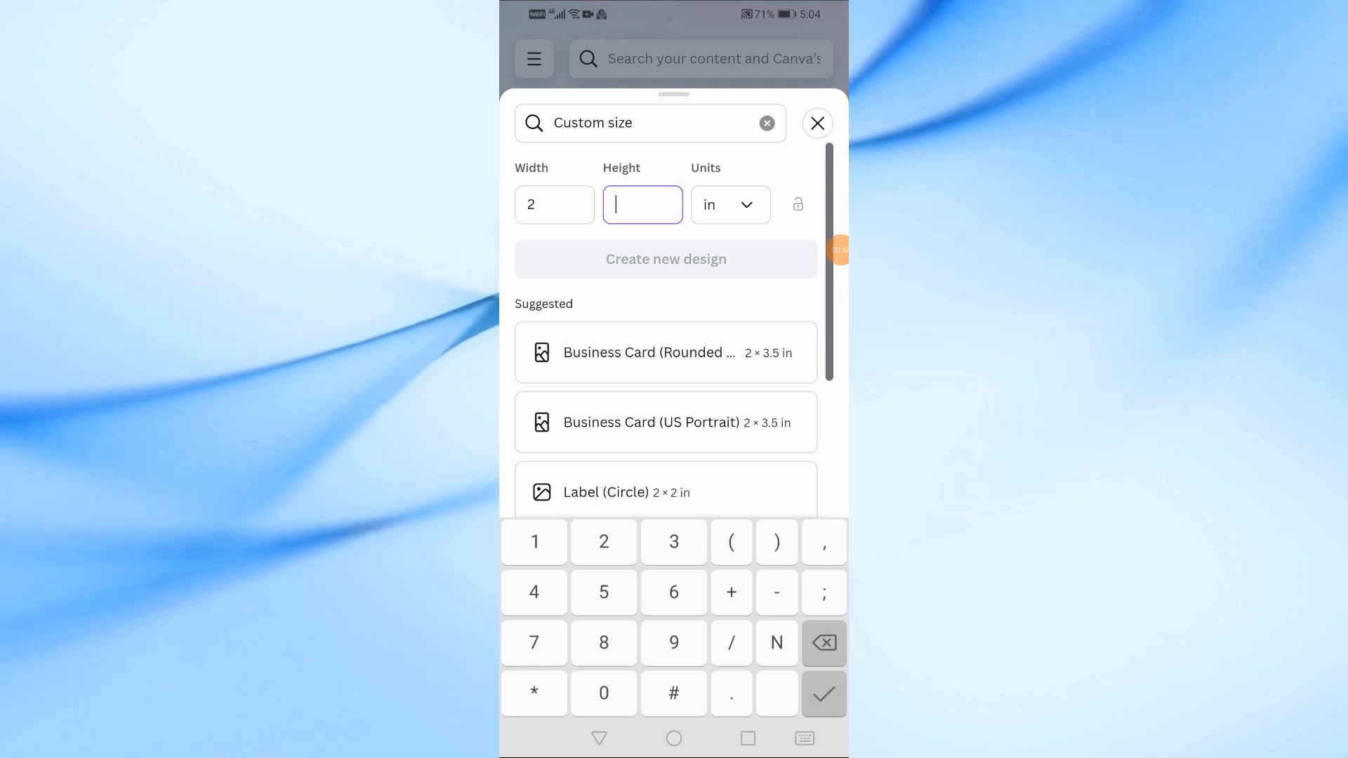
text(2)
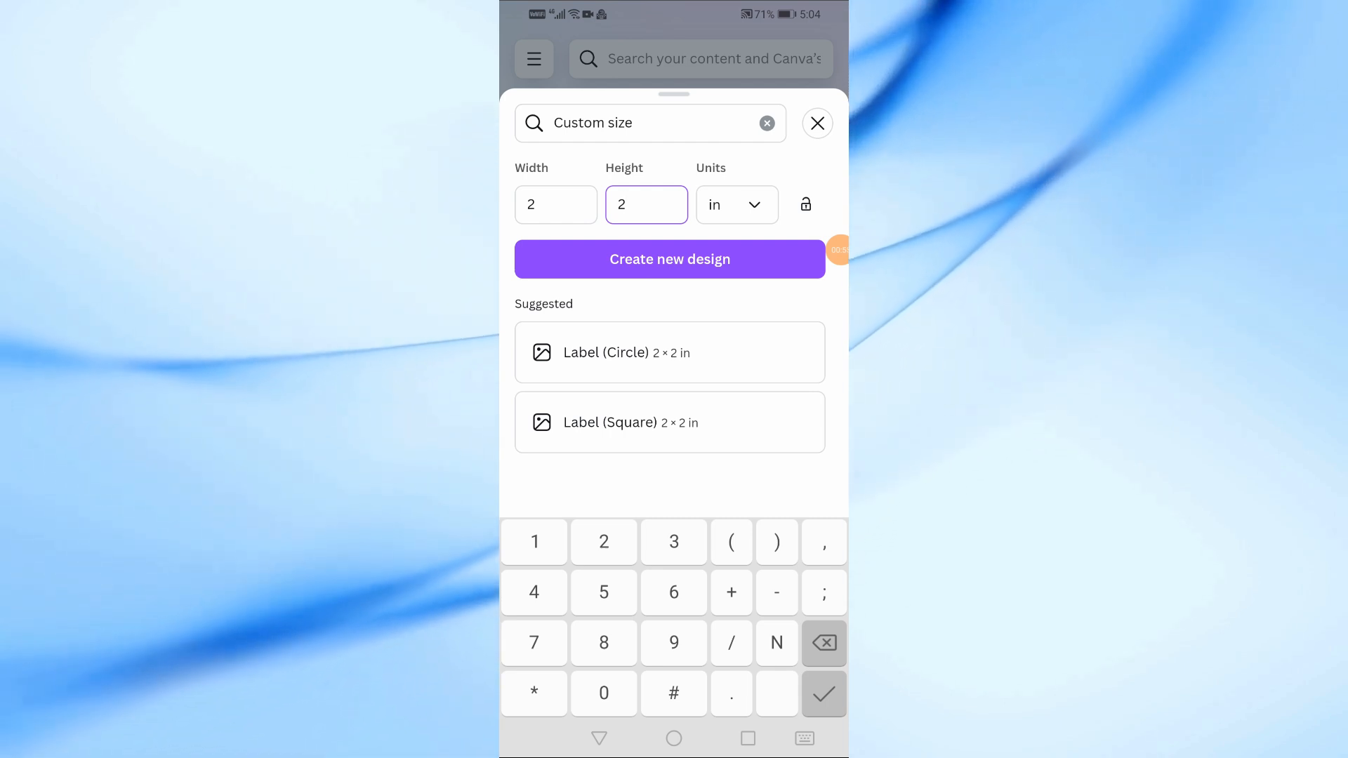
click(670, 259)
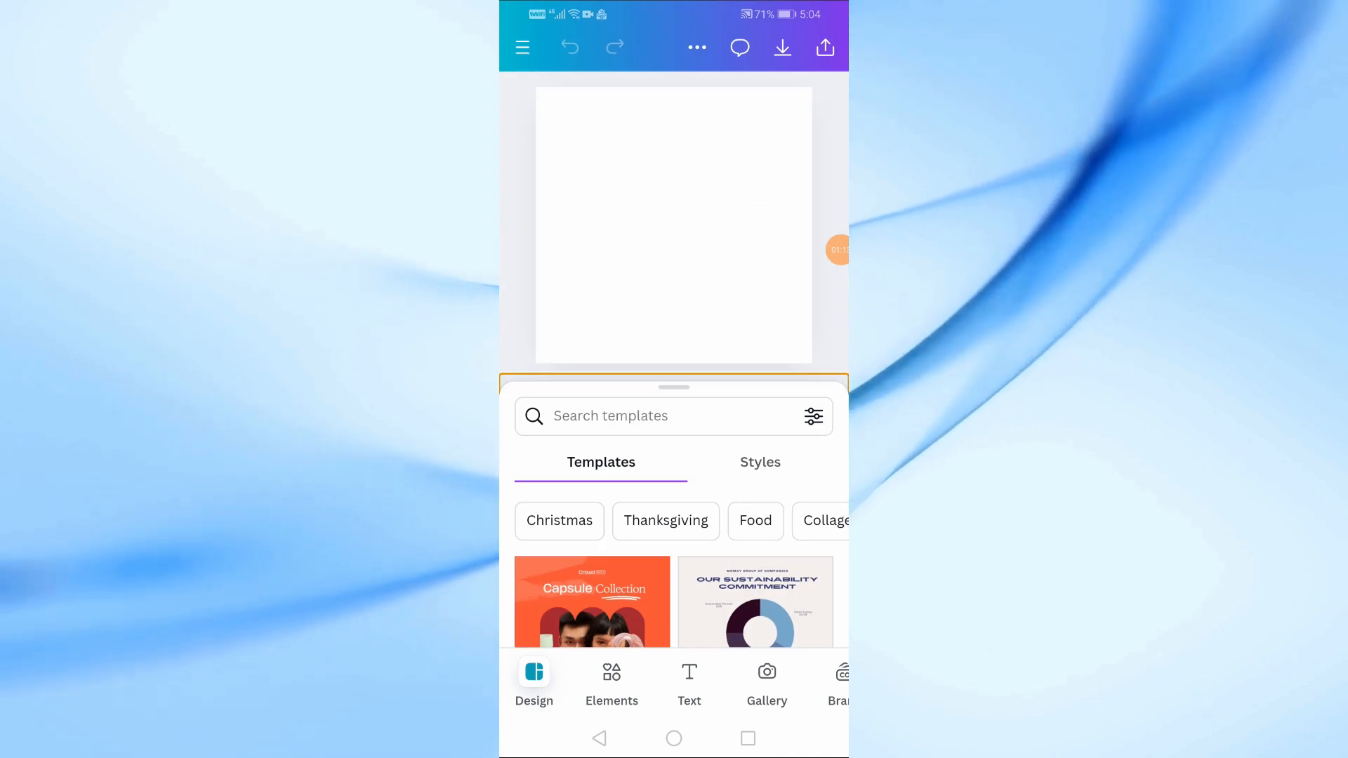
Open the phone's Gallery photos, briefly checking Uploads before returning to Gallery.
scroll(left, 3)
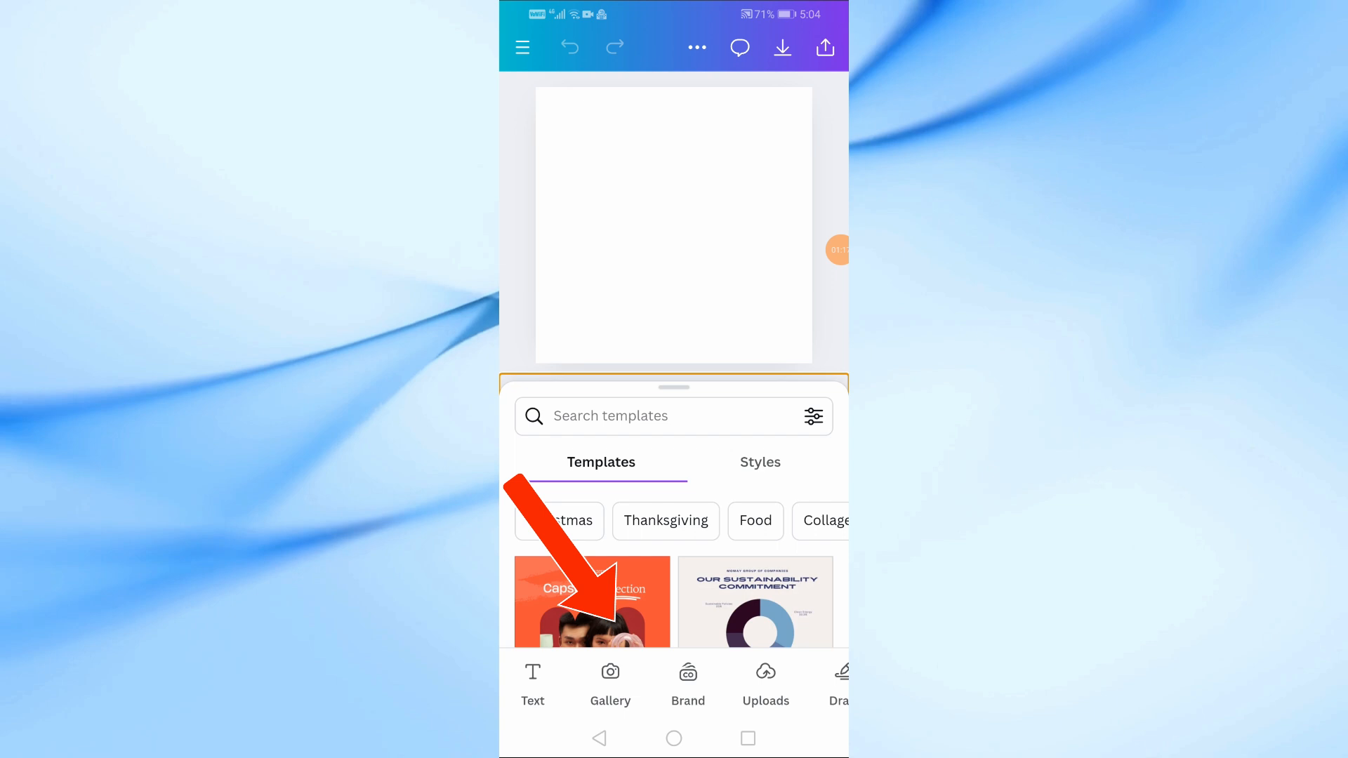
click(610, 679)
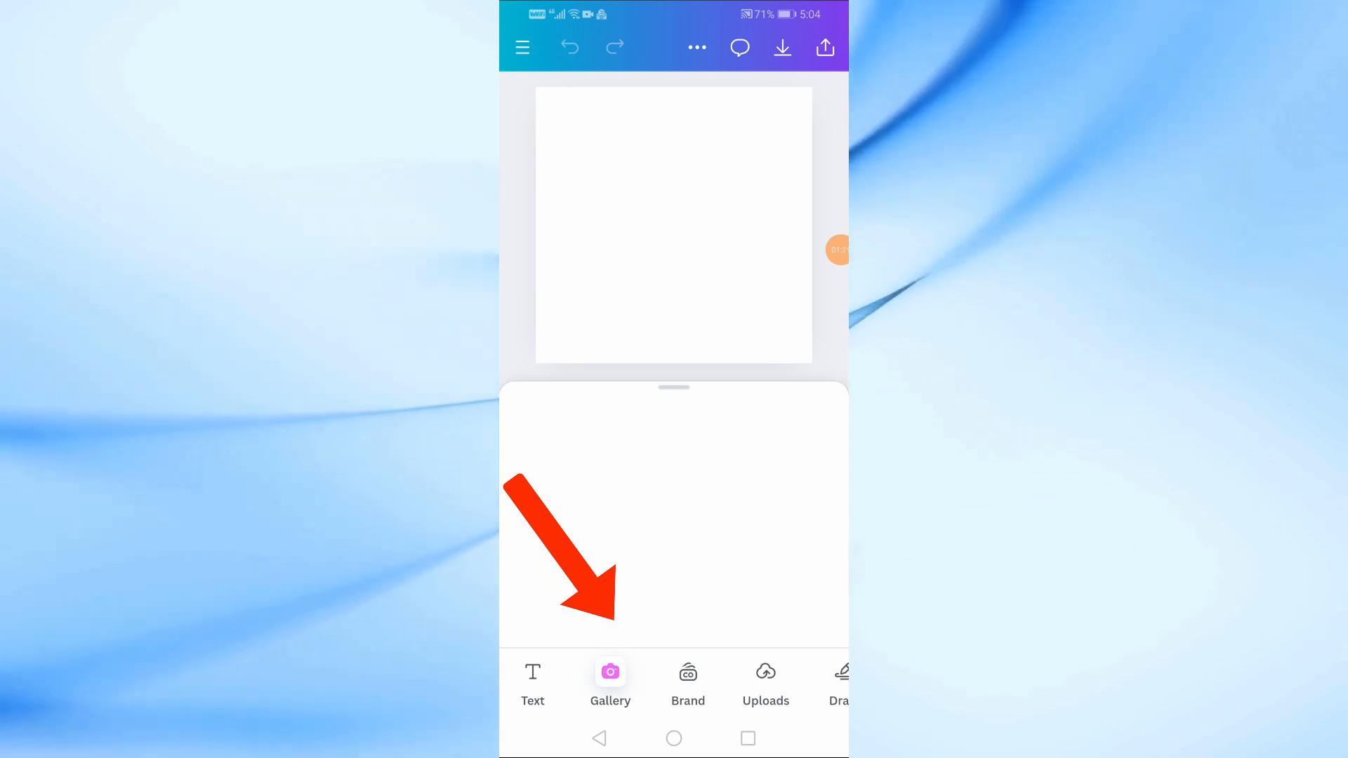
click(611, 679)
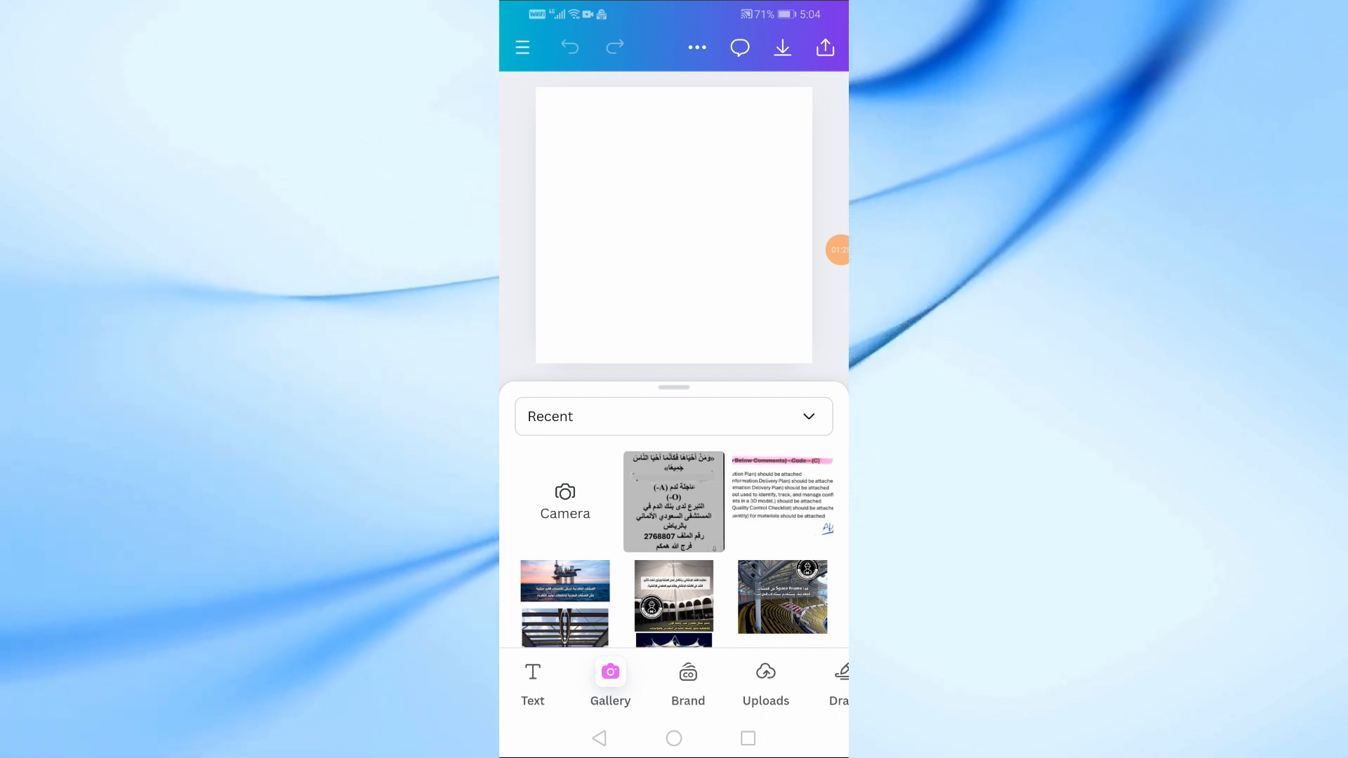
click(765, 684)
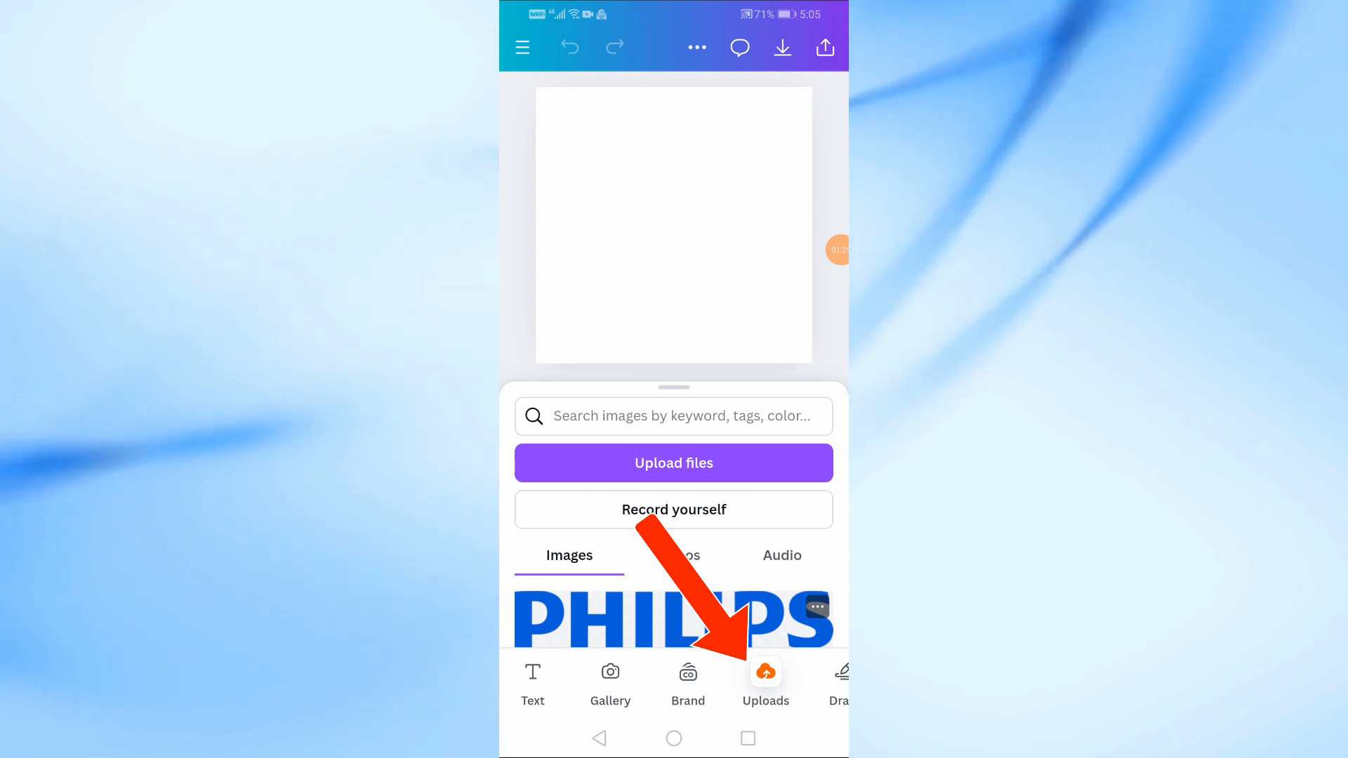
scroll(left, 3)
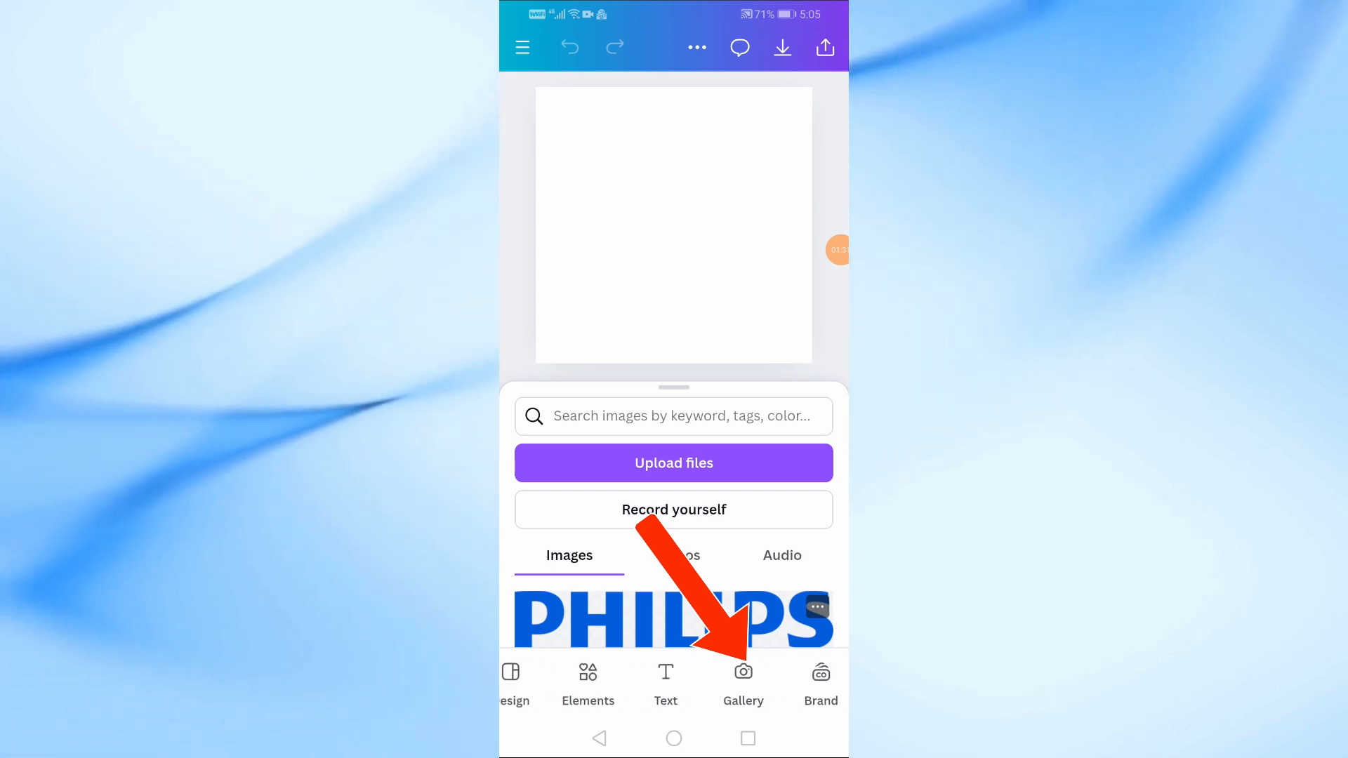
click(612, 682)
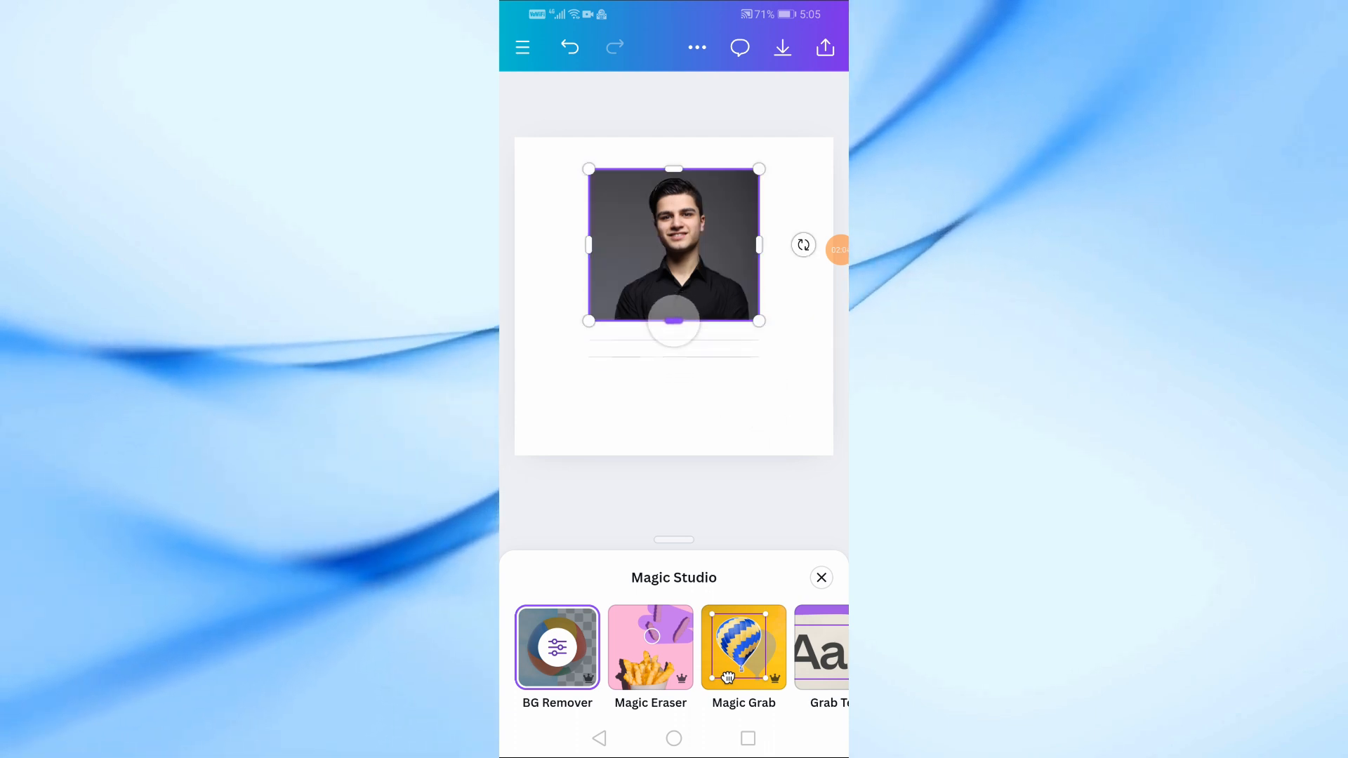
Apply BG Remover to strip the portrait photo's grey background.
click(557, 648)
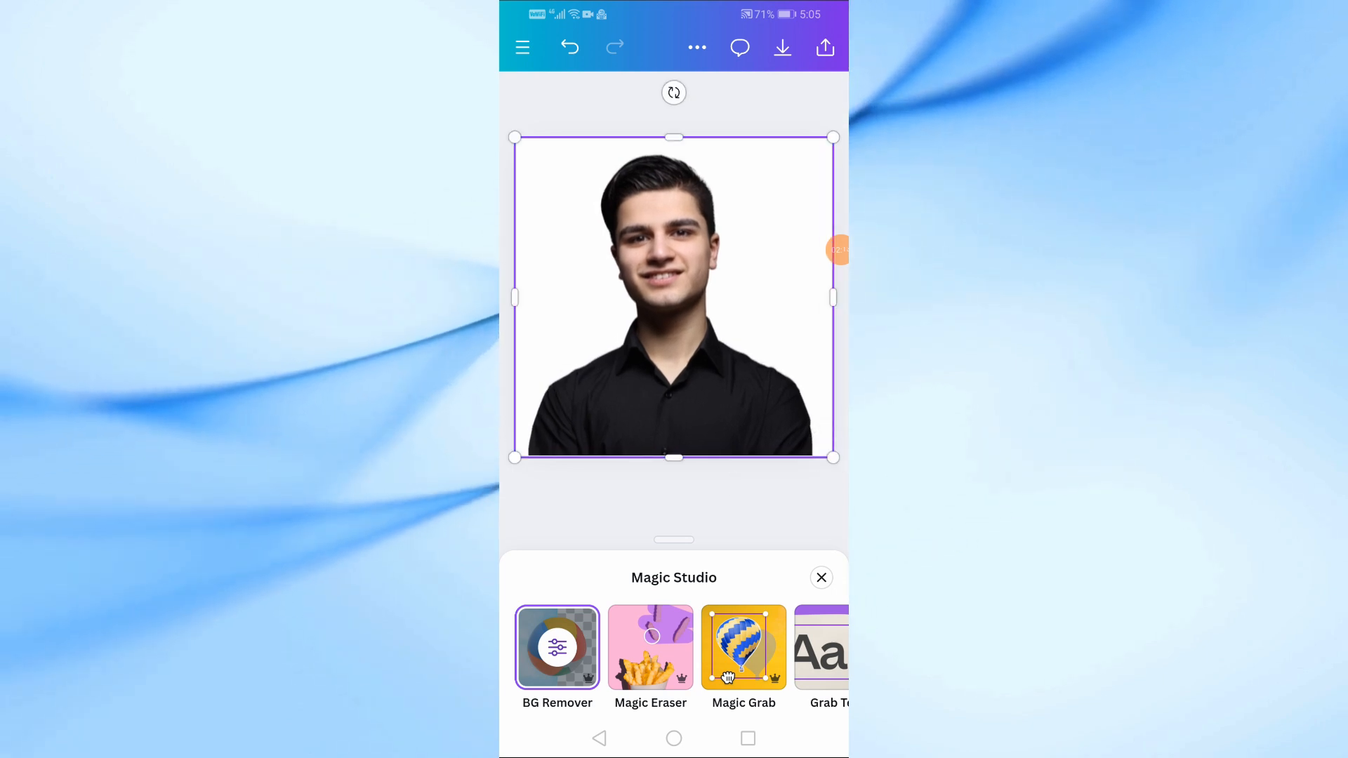
Close the Magic Studio panel, leaving the white-background portrait as a regular photo.
click(820, 577)
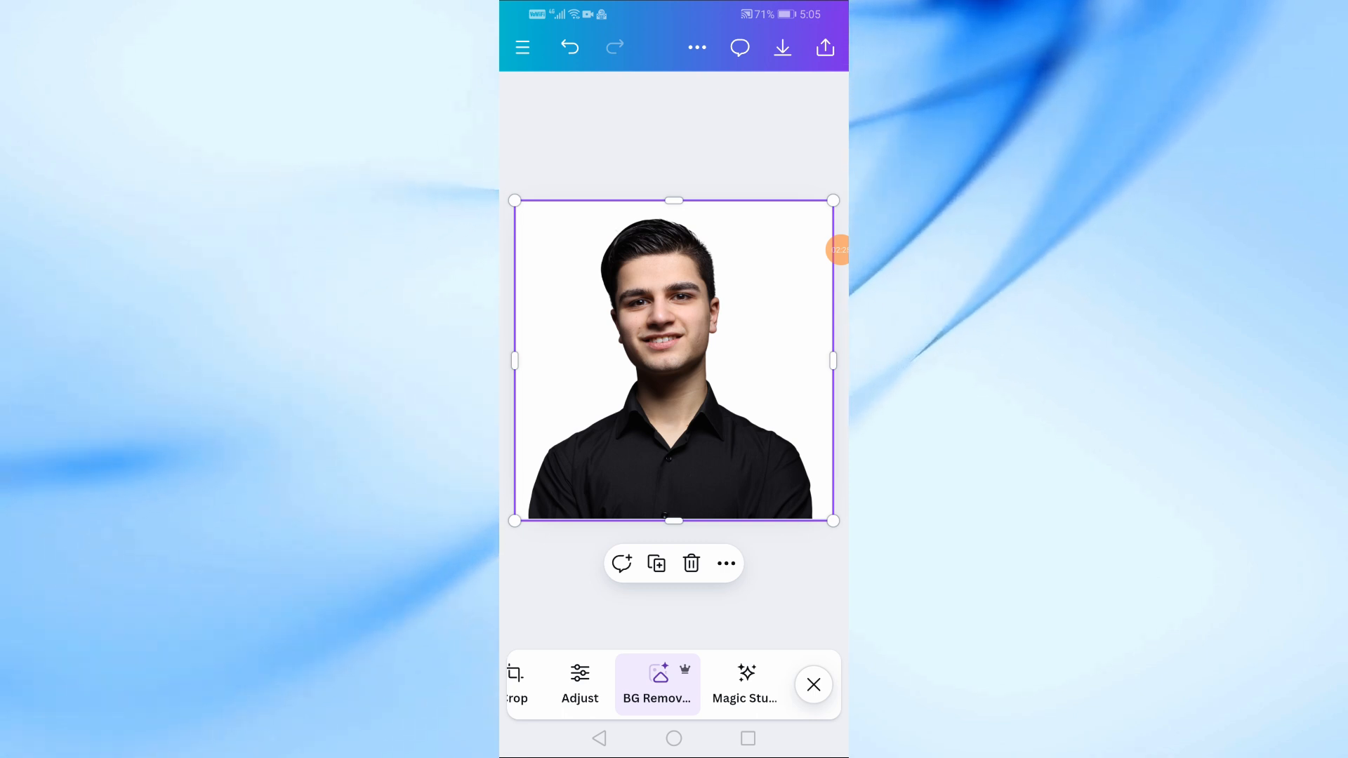
click(813, 685)
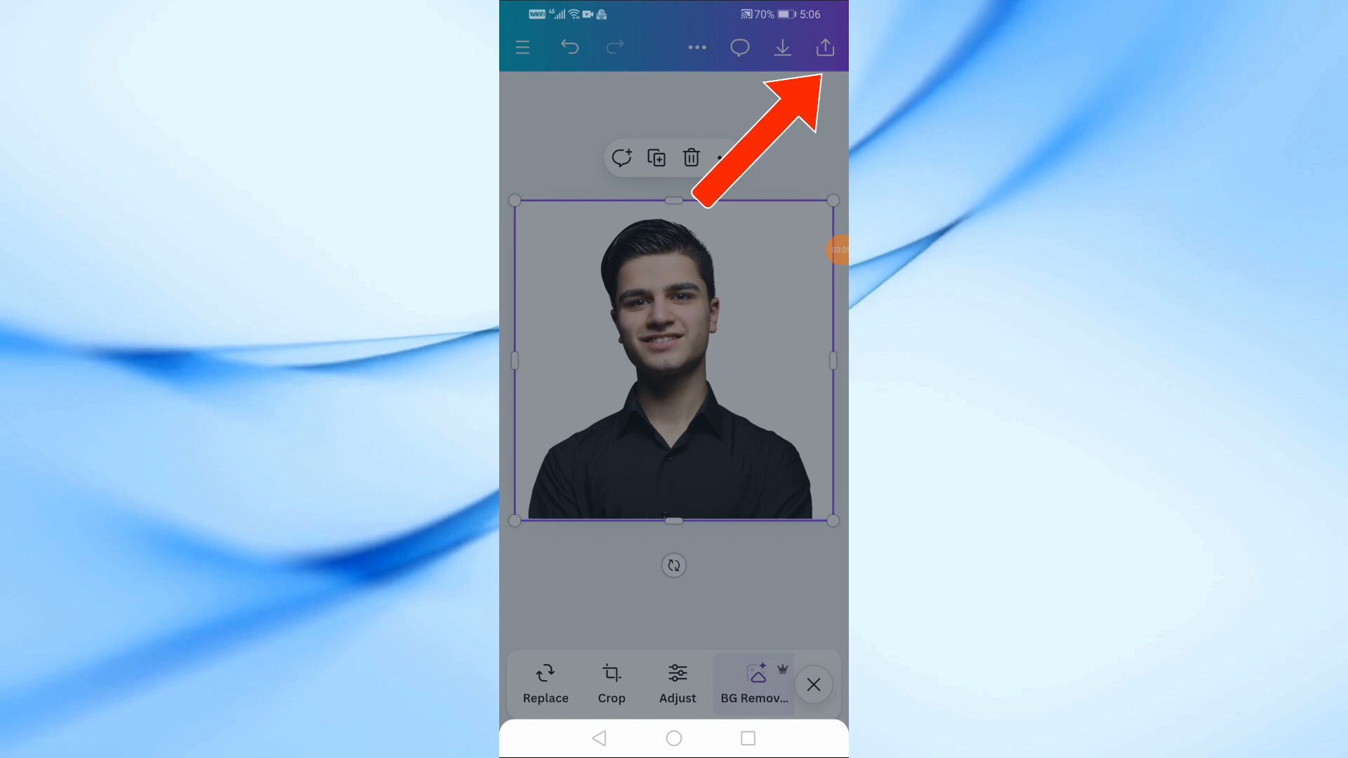
Choose Download from the design's Share menu to show the PNG download settings.
click(822, 48)
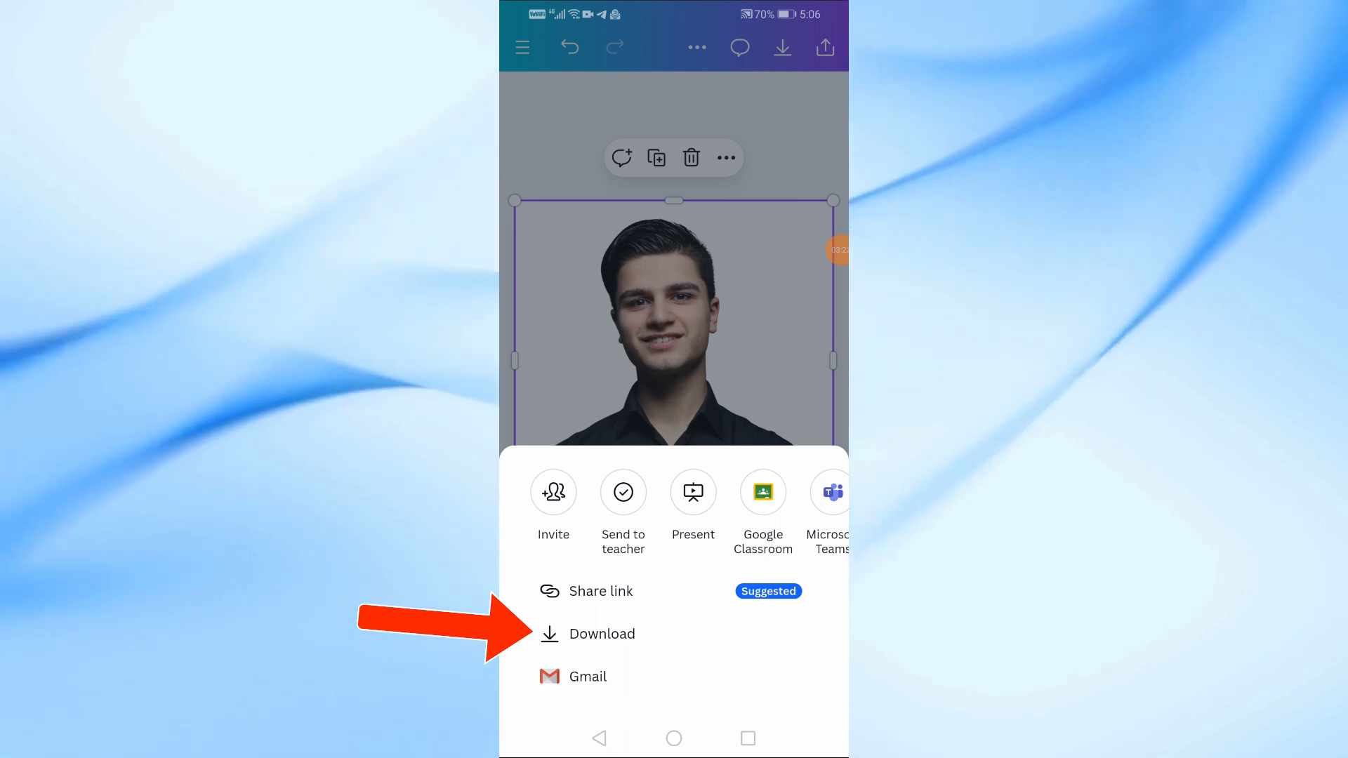
click(604, 633)
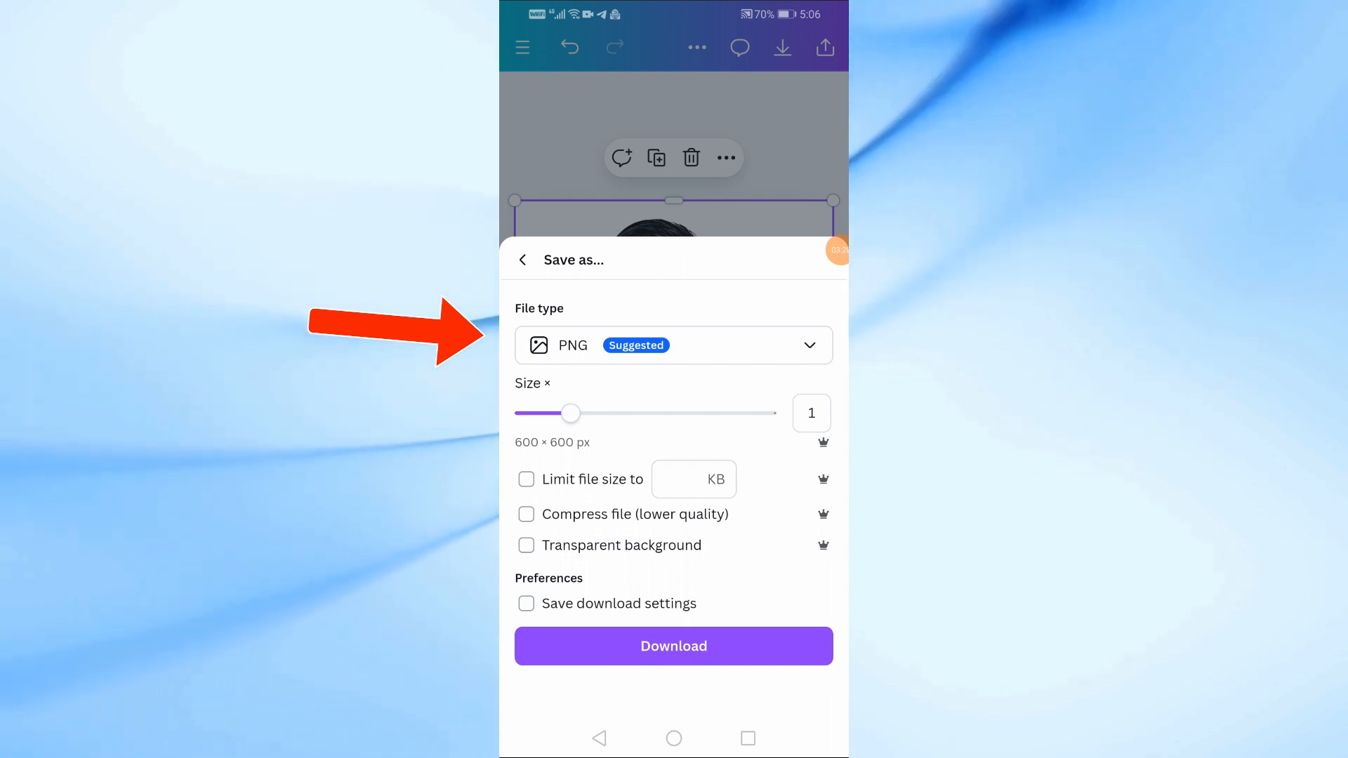
Download the design as a 600 × 600 px PNG and save it to the gallery.
click(673, 345)
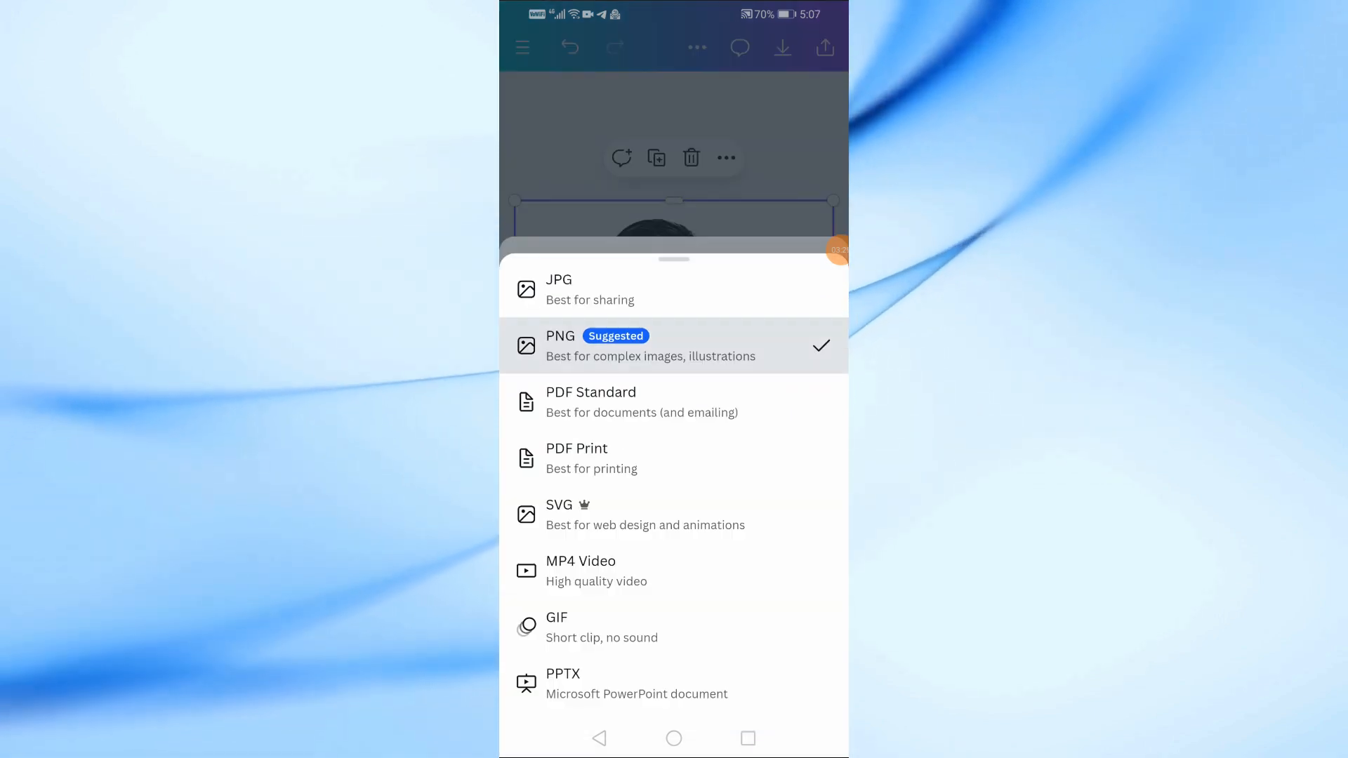
click(674, 344)
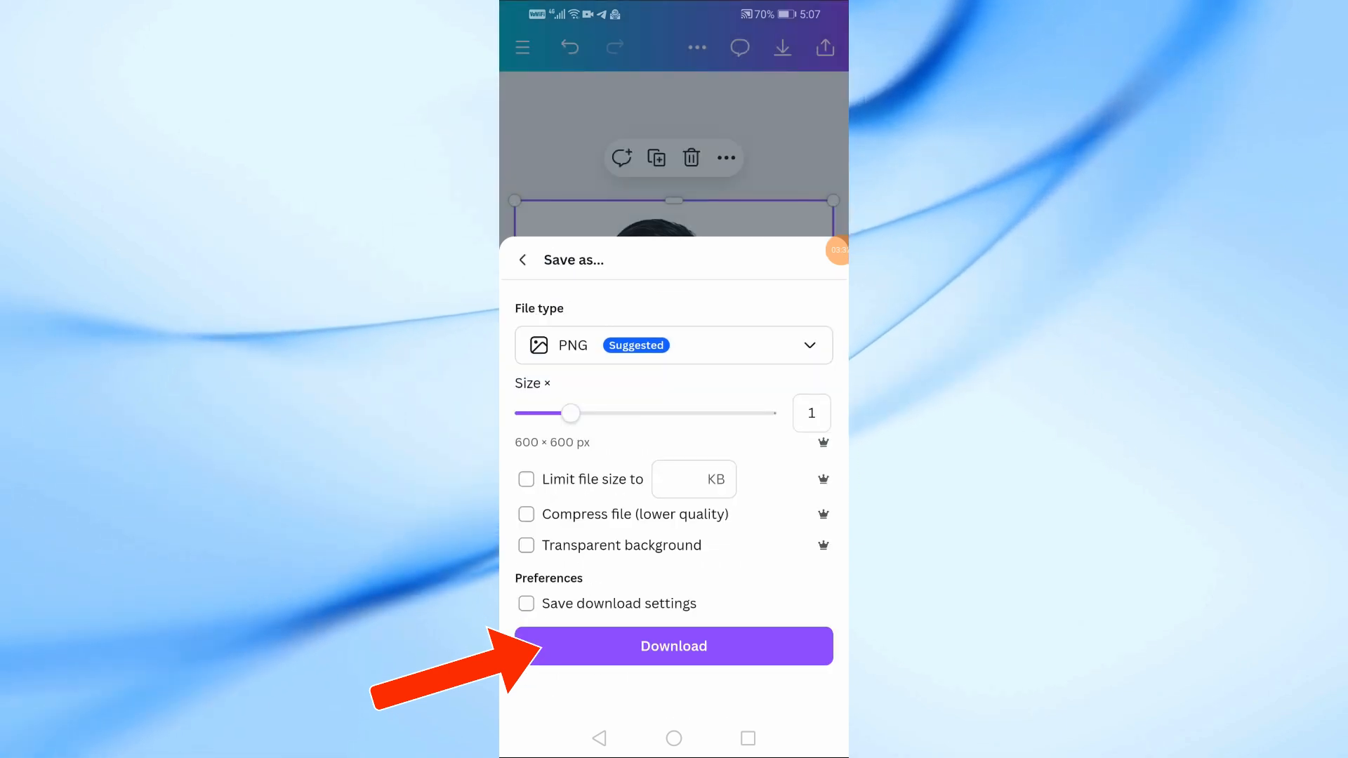
click(673, 646)
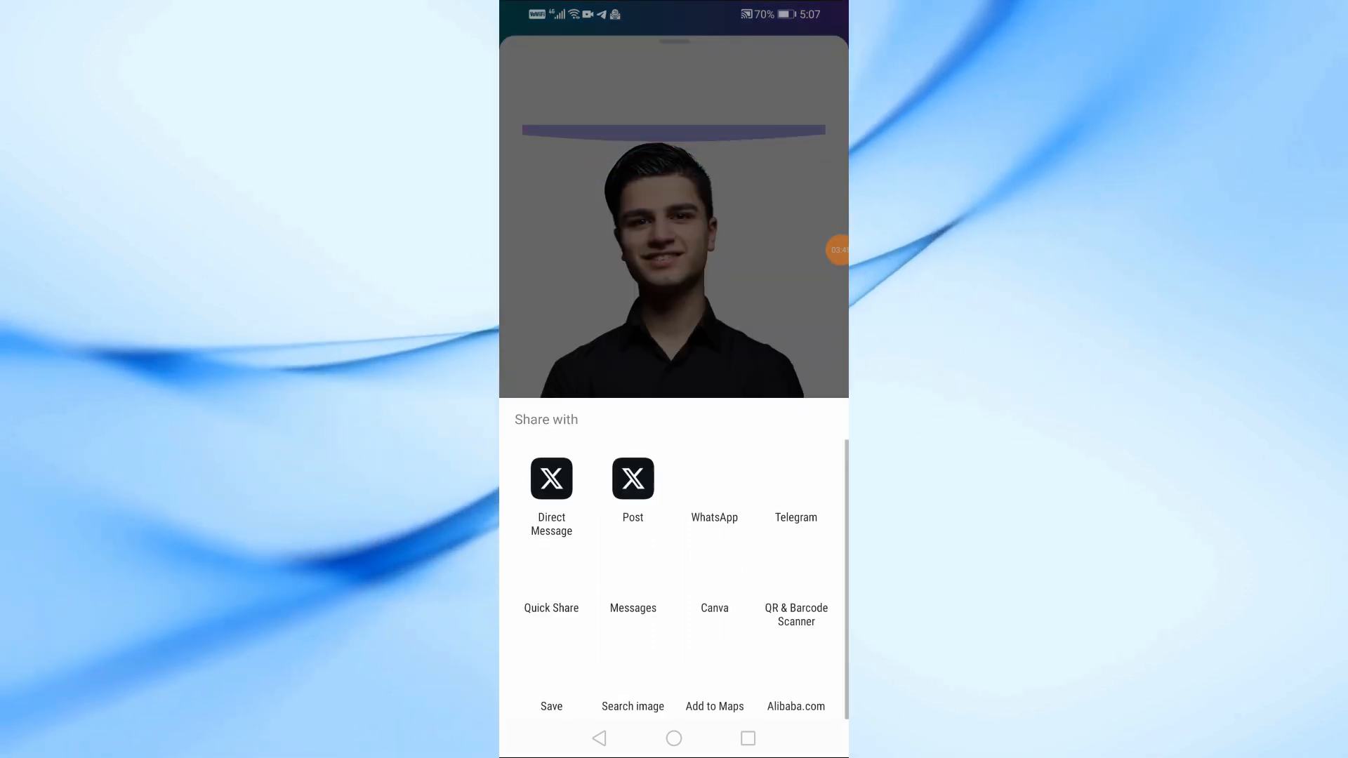
click(551, 706)
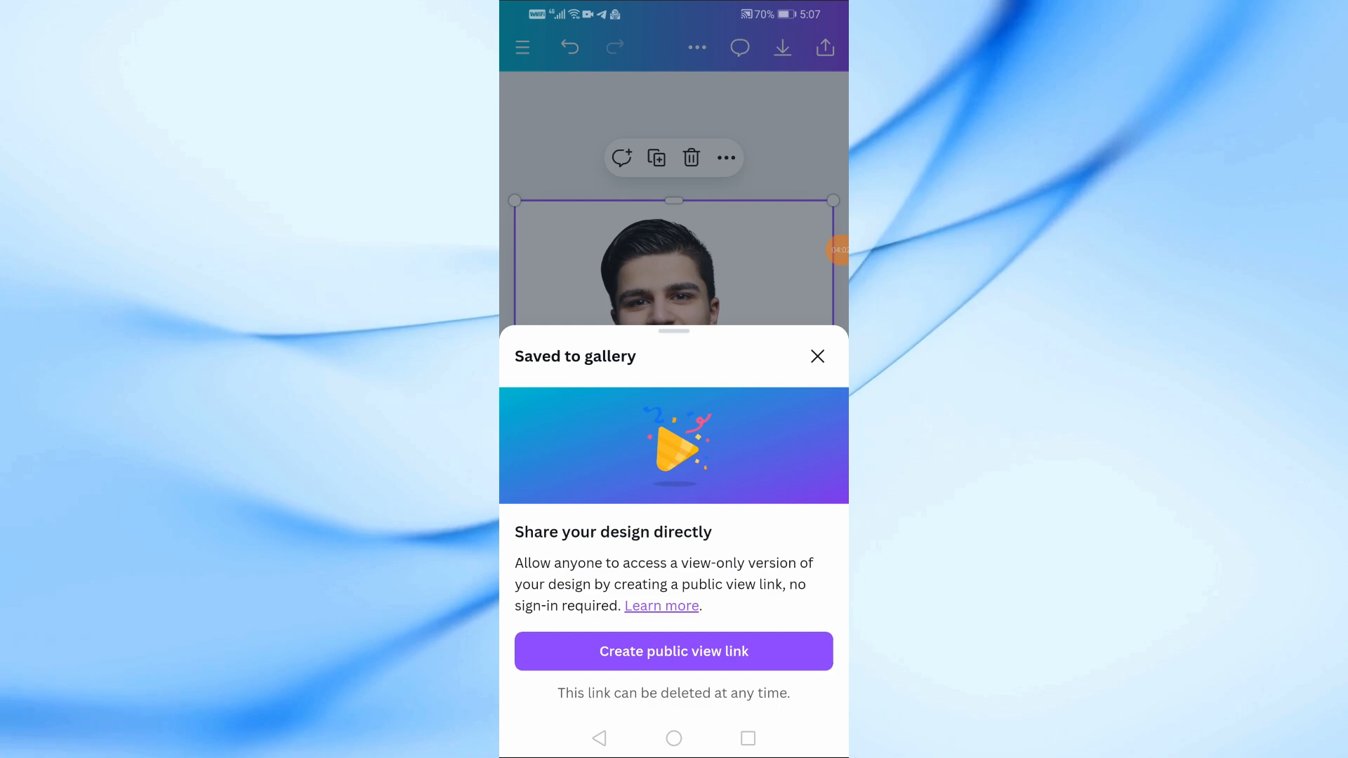